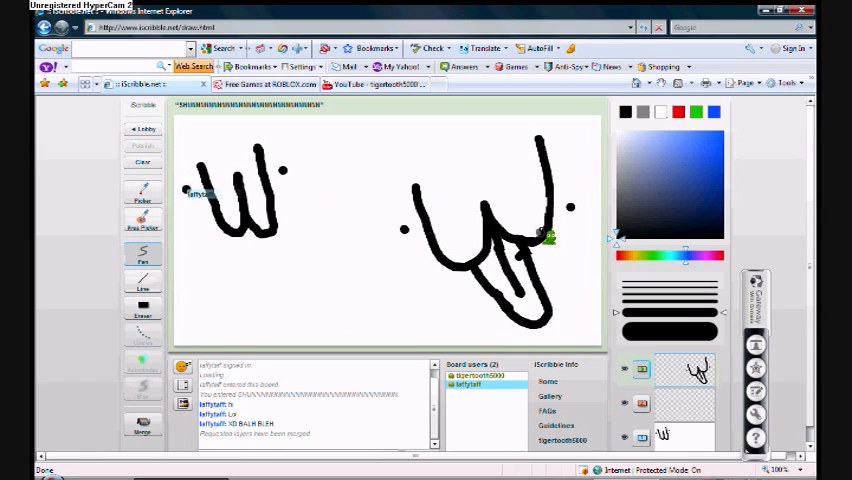
- Fill the black-outlined letter with pink and light blue strokes, then return to the iScribble board
{"action": "right_click", "coordinate": [470, 235]}
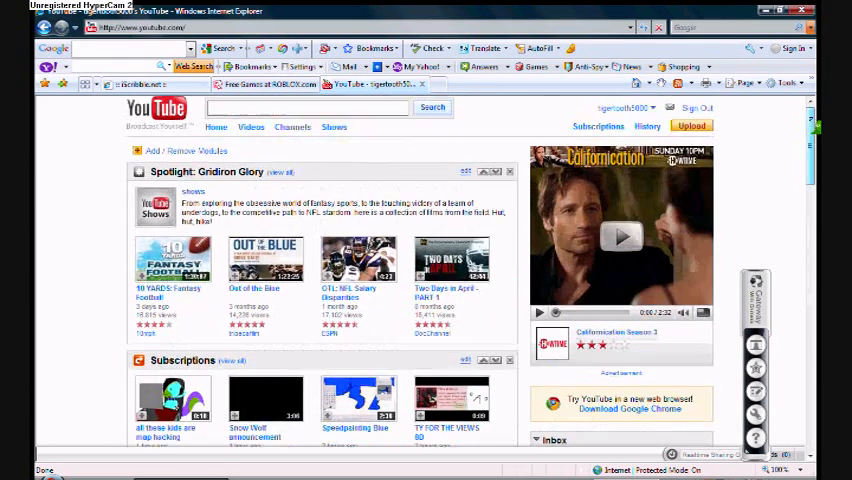
{"action": "left_click", "coordinate": [150, 84]}
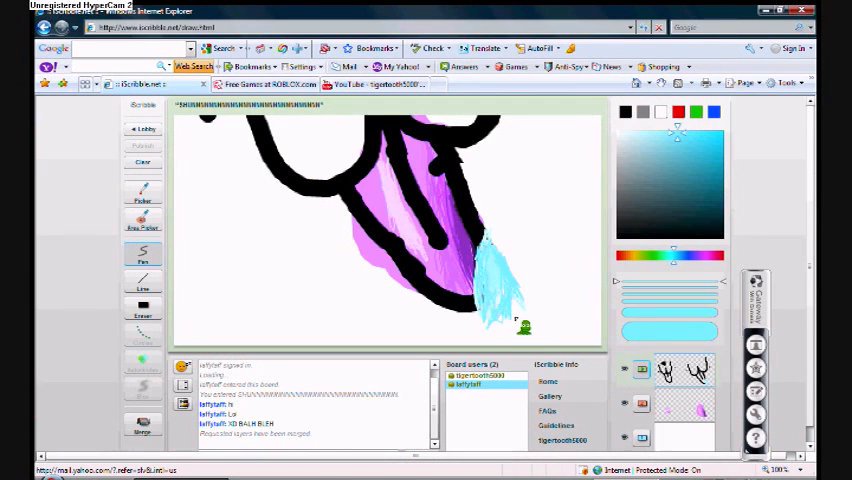